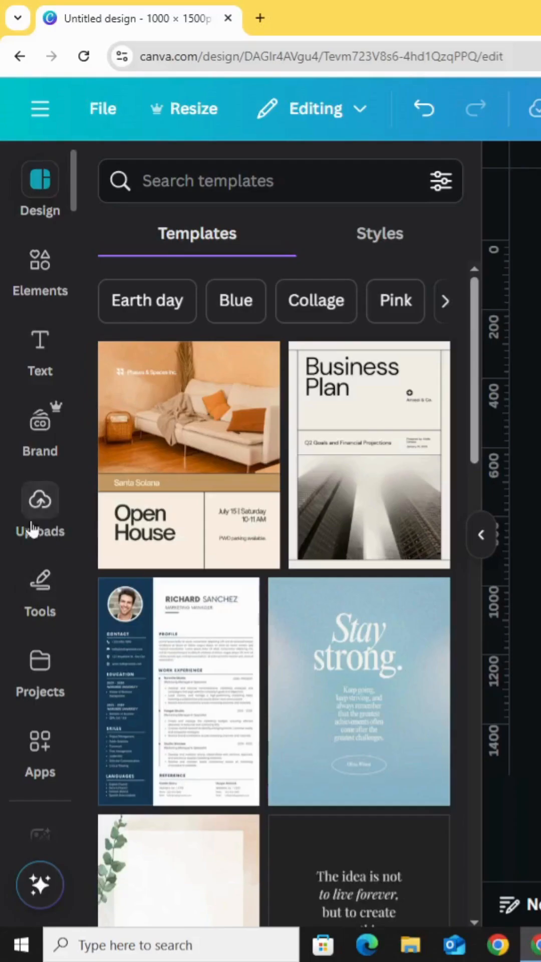
Step: Place the standing cowboy photo from Uploads across the bottom of the portrait
{"action": "left_click", "coordinate": [40, 500]}
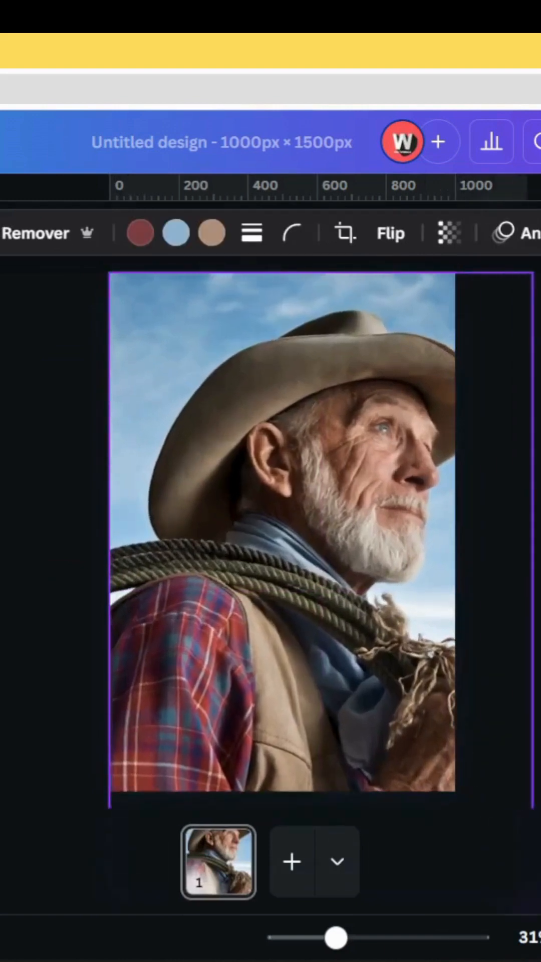
{"action": "left_click", "coordinate": [283, 541]}
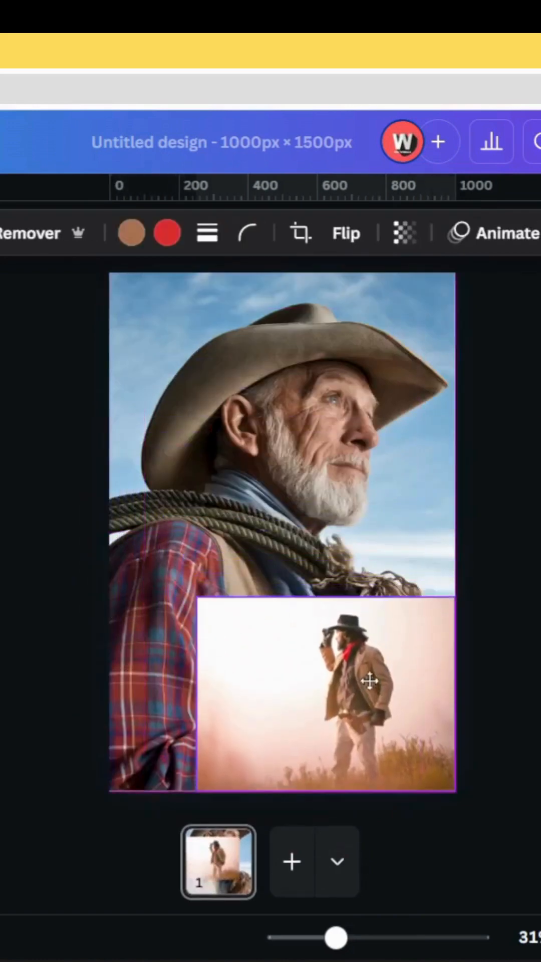
{"action": "left_click_drag", "start_coordinate": [197, 605], "coordinate": [109, 534]}
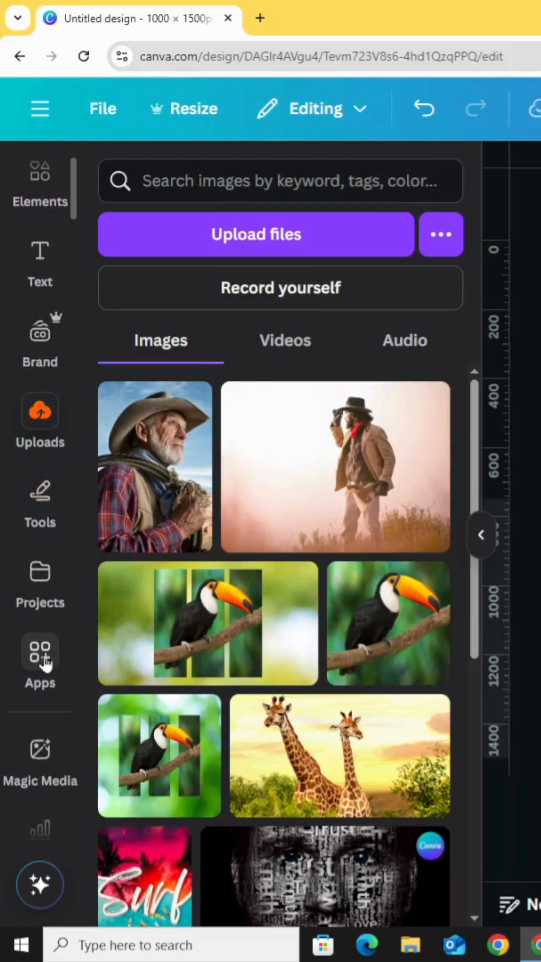
Step: Find Image Blender in Apps and blend the standing cowboy photo
{"action": "left_click", "coordinate": [39, 660]}
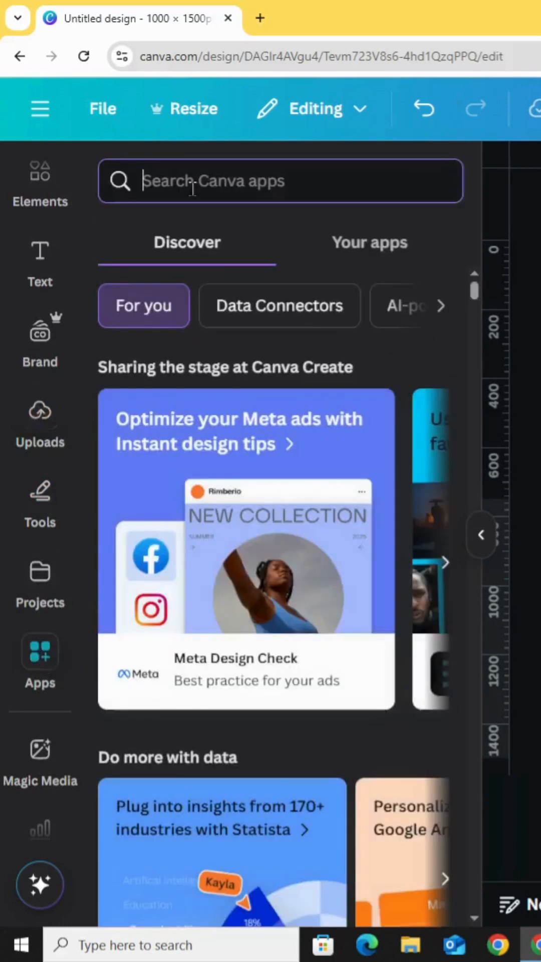
{"action": "type", "text": "ima"}
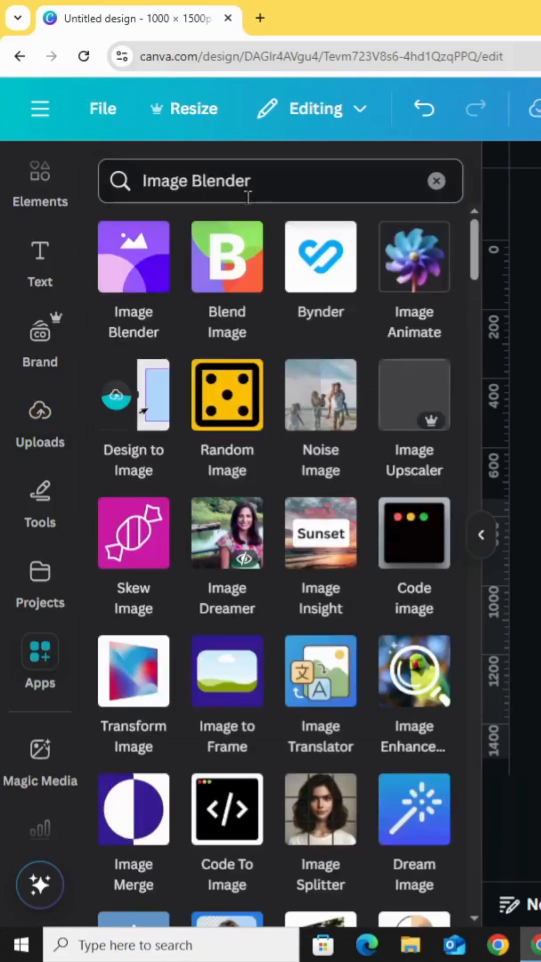
{"action": "mouse_move", "coordinate": [133, 273]}
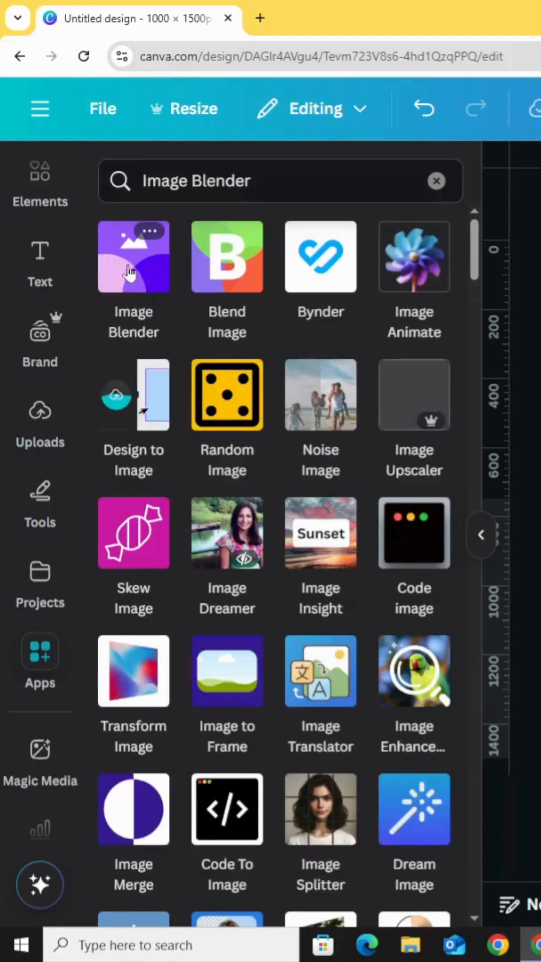
{"action": "left_click", "coordinate": [133, 256]}
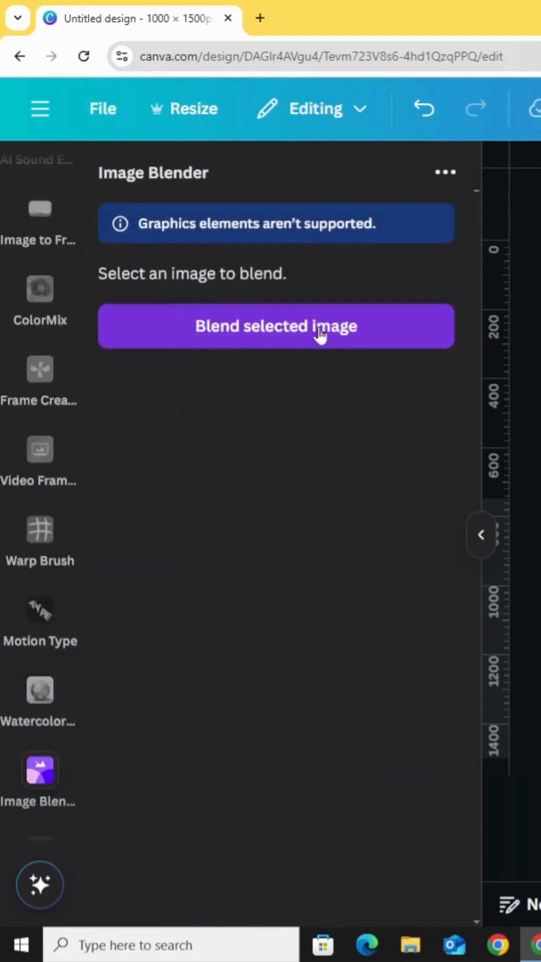
{"action": "left_click", "coordinate": [275, 326]}
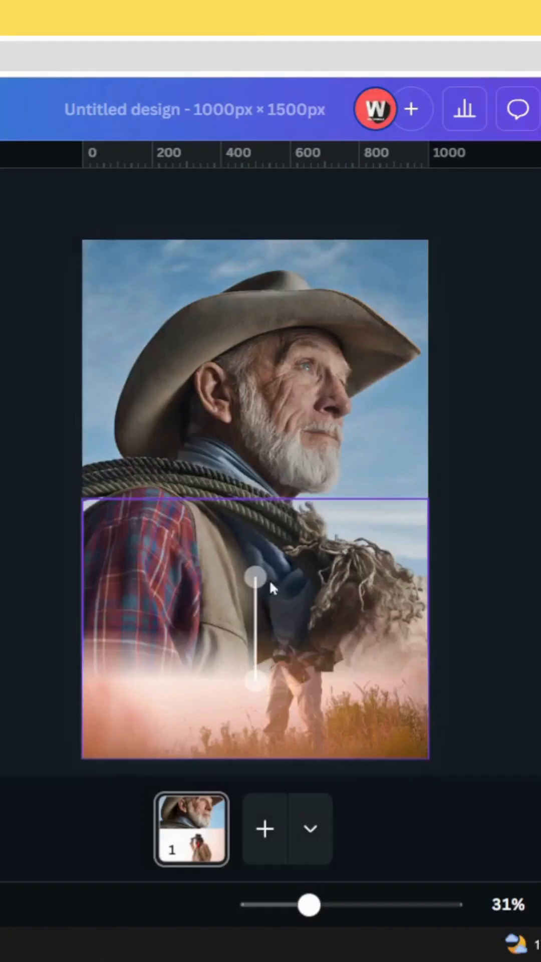
Step: Set the fade line on the photo, lower blend strength to 0 and keep the result
{"action": "left_click_drag", "start_coordinate": [255, 580], "coordinate": [255, 580]}
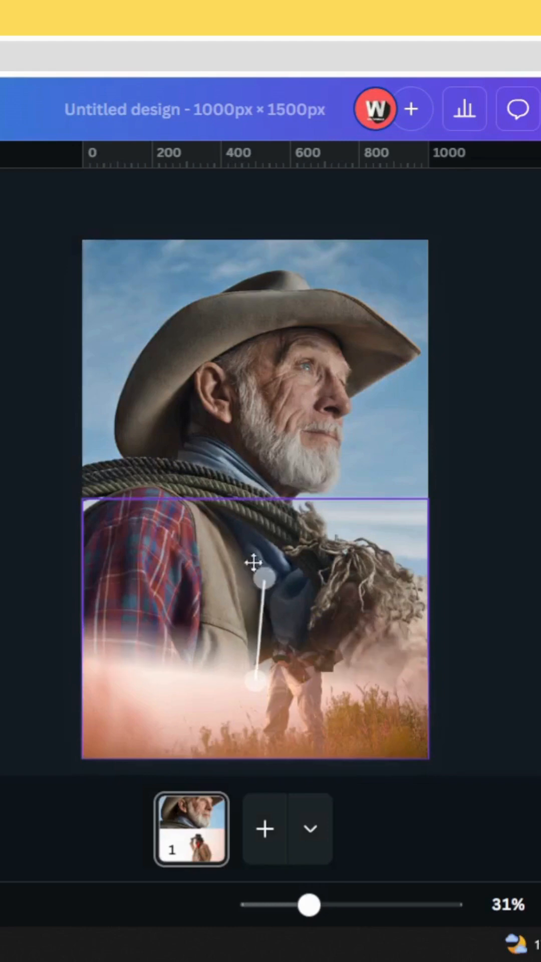
{"action": "left_click_drag", "start_coordinate": [255, 581], "coordinate": [254, 518]}
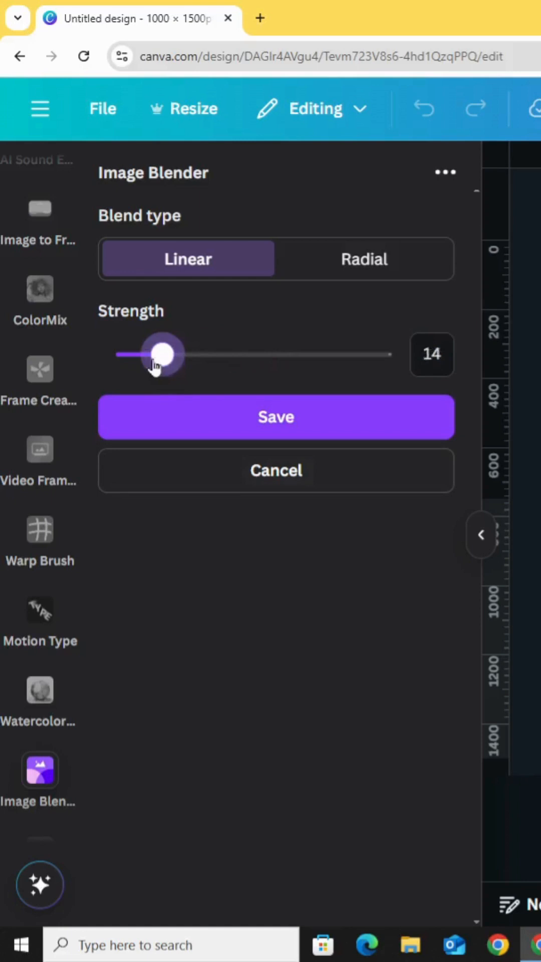
{"action": "left_click_drag", "start_coordinate": [163, 354], "coordinate": [126, 354]}
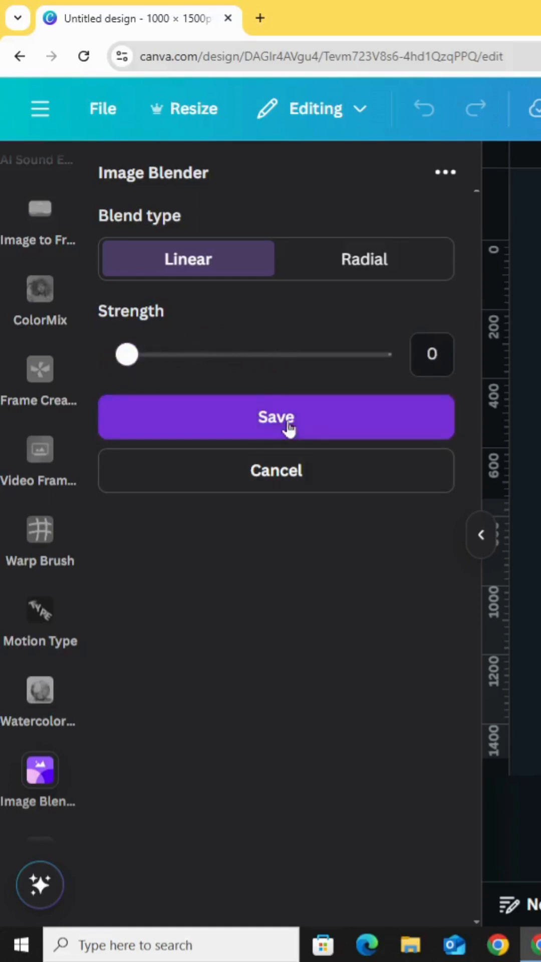
{"action": "left_click", "coordinate": [275, 417]}
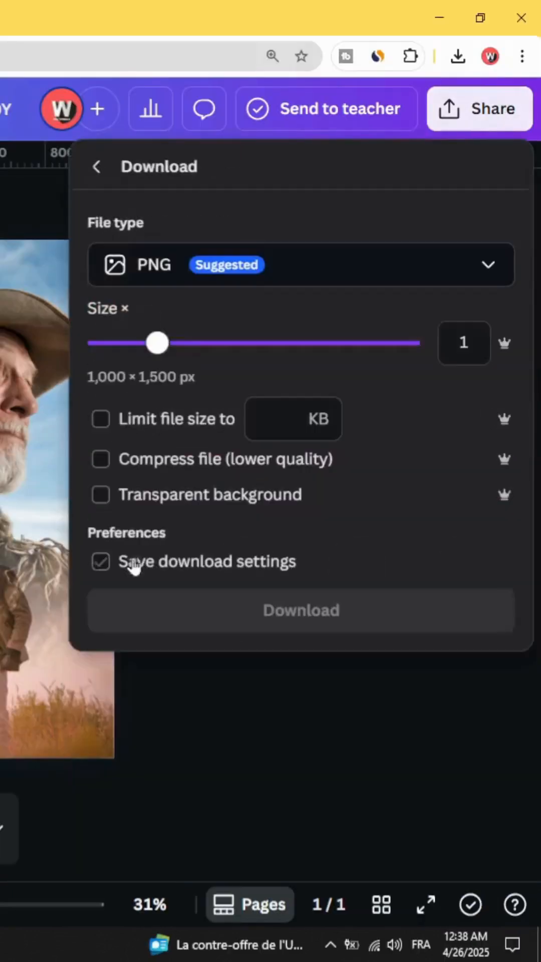
Step: Download the blended poster as a PNG
{"action": "left_click", "coordinate": [459, 56]}
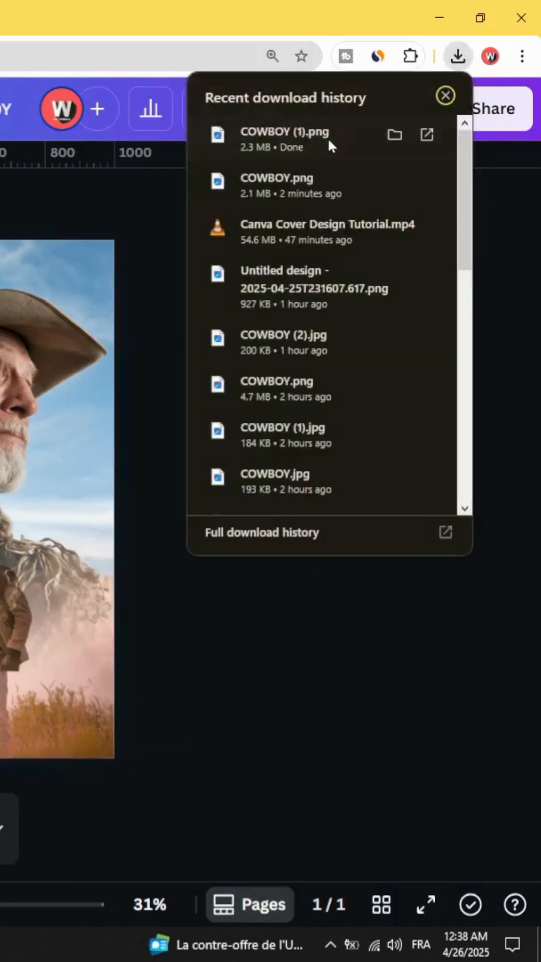
{"action": "left_click", "coordinate": [445, 96]}
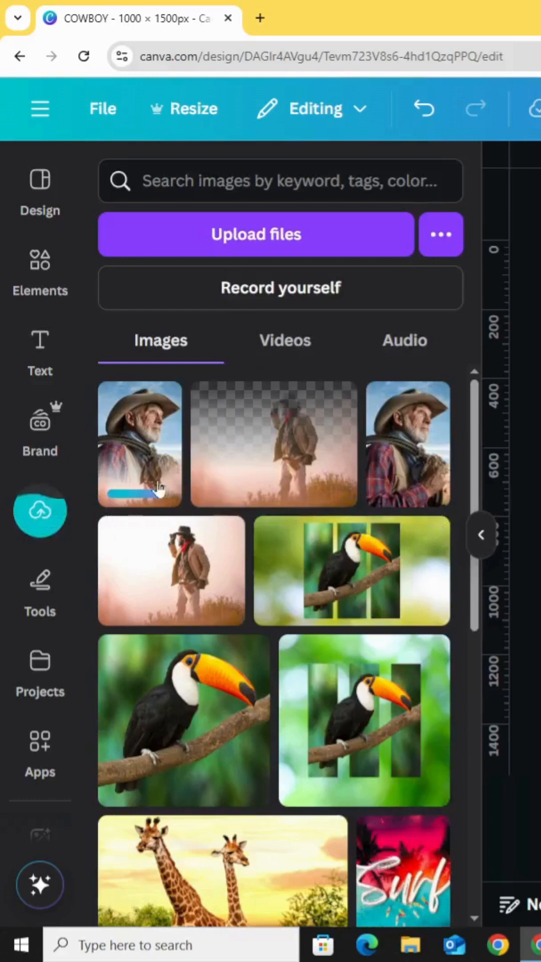
Step: Add a COWBOY heading in the TALL font and colour it white
{"action": "left_click", "coordinate": [39, 351]}
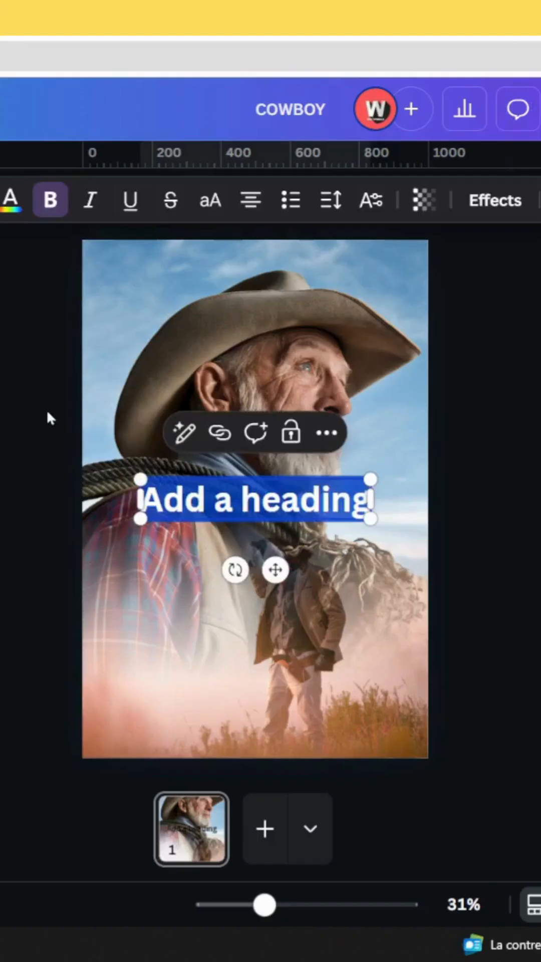
{"action": "type", "text": "COW"}
{"action": "type", "text": "TALL"}
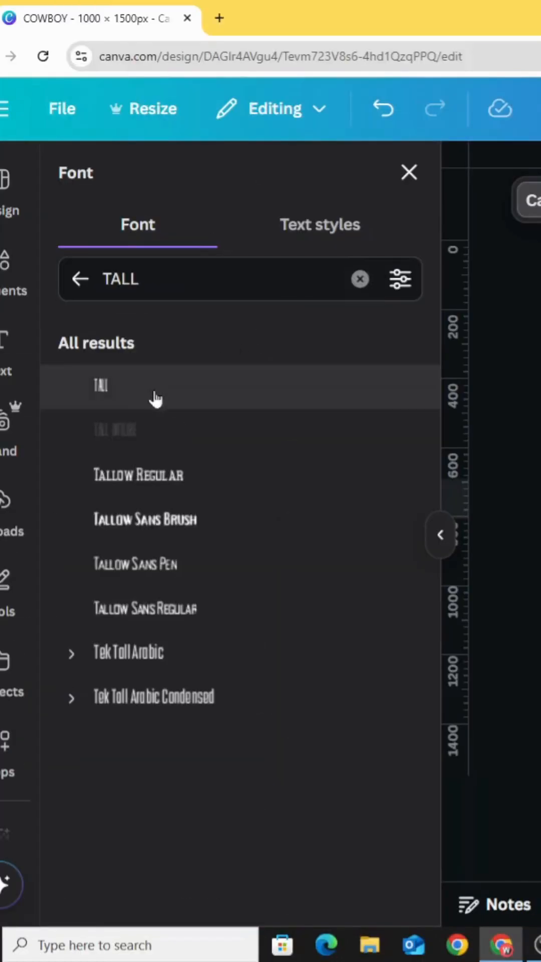
{"action": "left_click", "coordinate": [100, 385]}
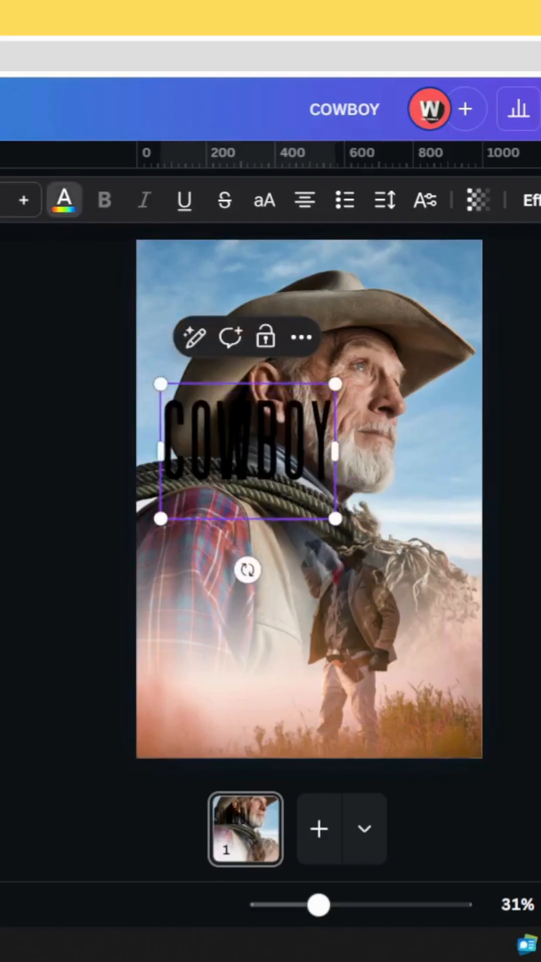
{"action": "left_click", "coordinate": [64, 200]}
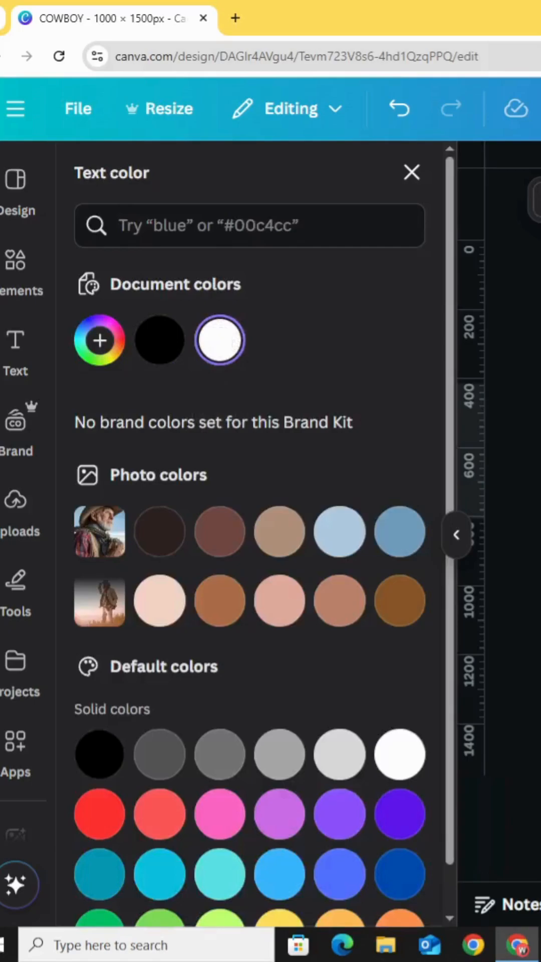
{"action": "left_click", "coordinate": [410, 173]}
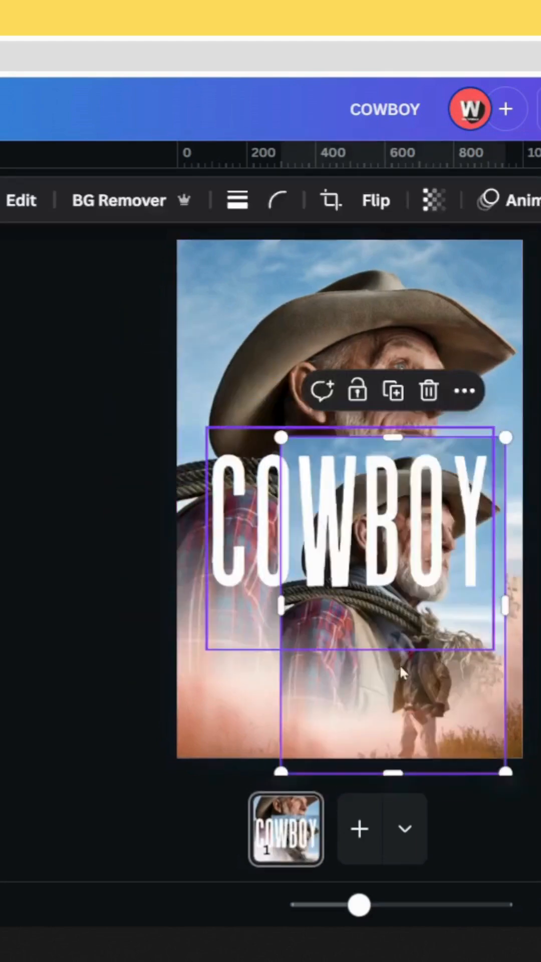
Step: Bring the portrait copy to the front layer and drag it into place on the poster
{"action": "right_click", "coordinate": [393, 669]}
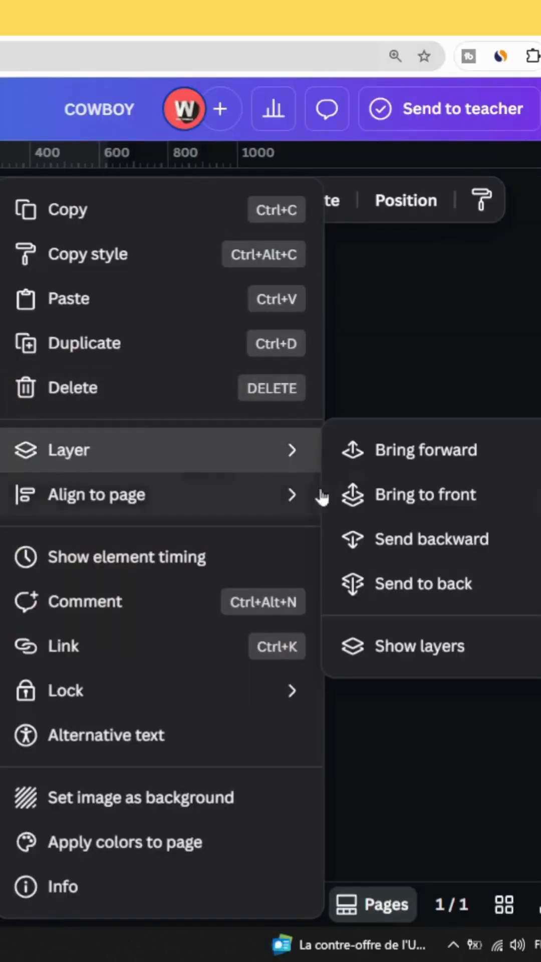
{"action": "mouse_move", "coordinate": [466, 512]}
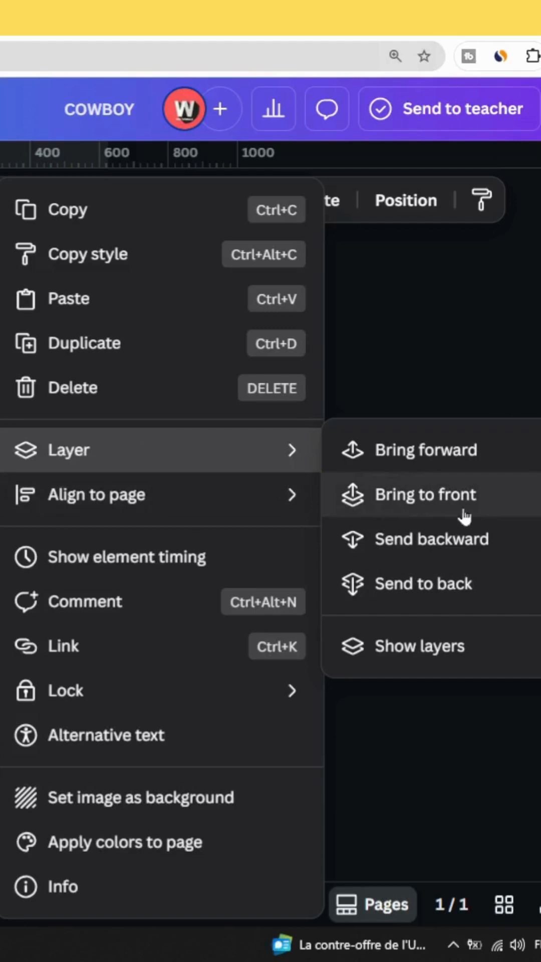
{"action": "left_click", "coordinate": [425, 494]}
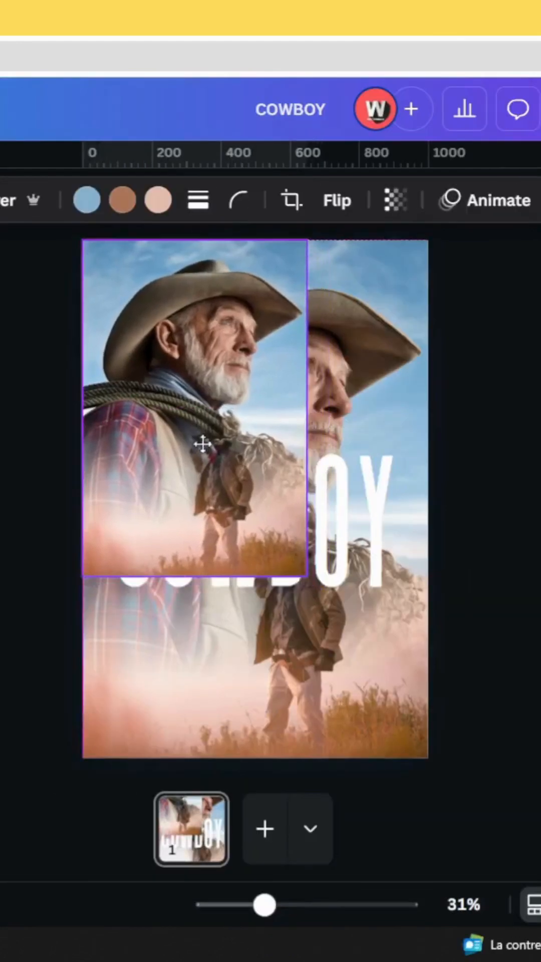
{"action": "left_click_drag", "start_coordinate": [307, 590], "coordinate": [427, 755]}
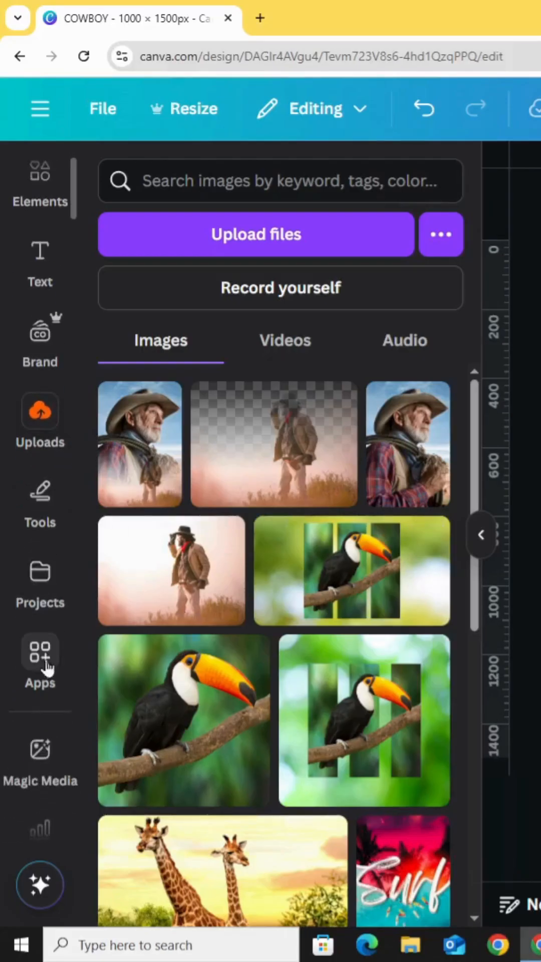
Step: Apply Image Blender's linear fade at strength 31 to the portrait copy
{"action": "left_click", "coordinate": [40, 654]}
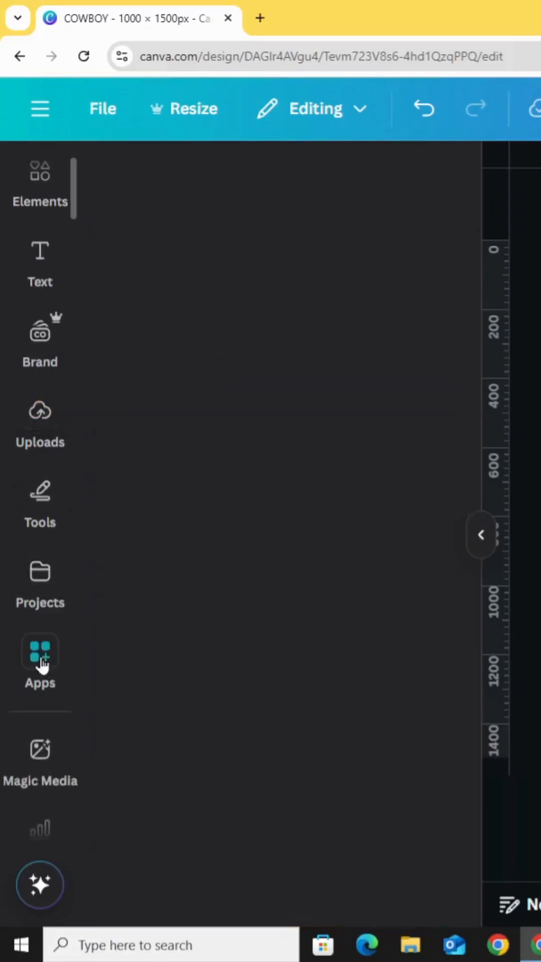
{"action": "left_click", "coordinate": [40, 660]}
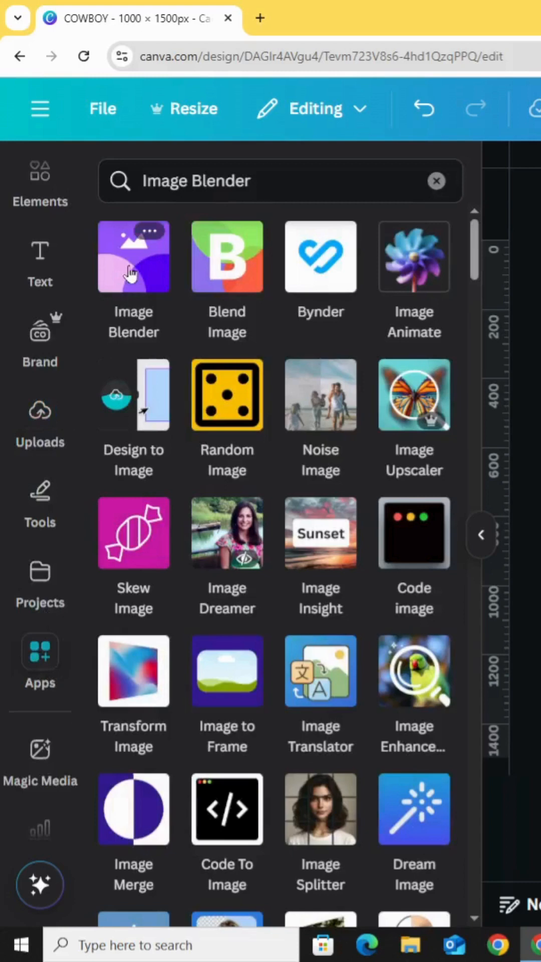
{"action": "left_click", "coordinate": [133, 257]}
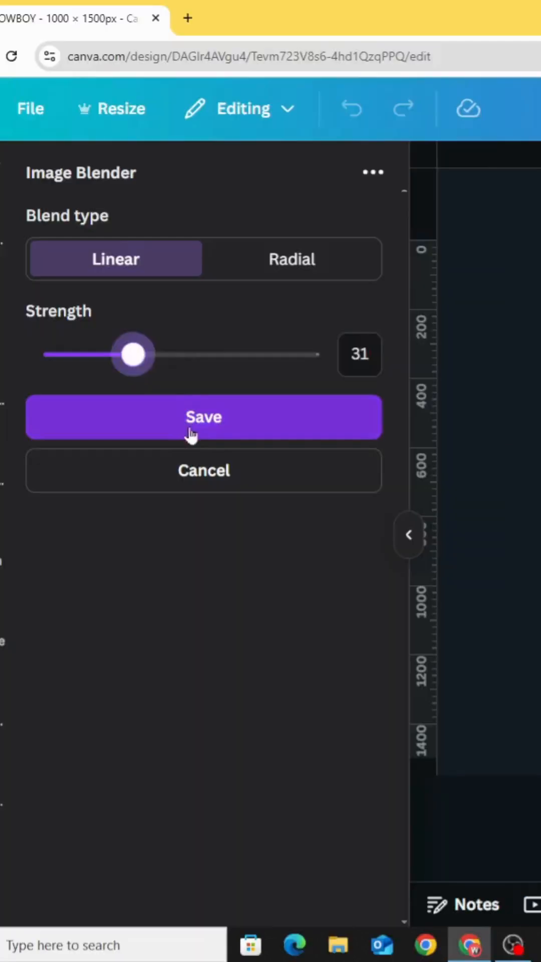
{"action": "left_click", "coordinate": [203, 417]}
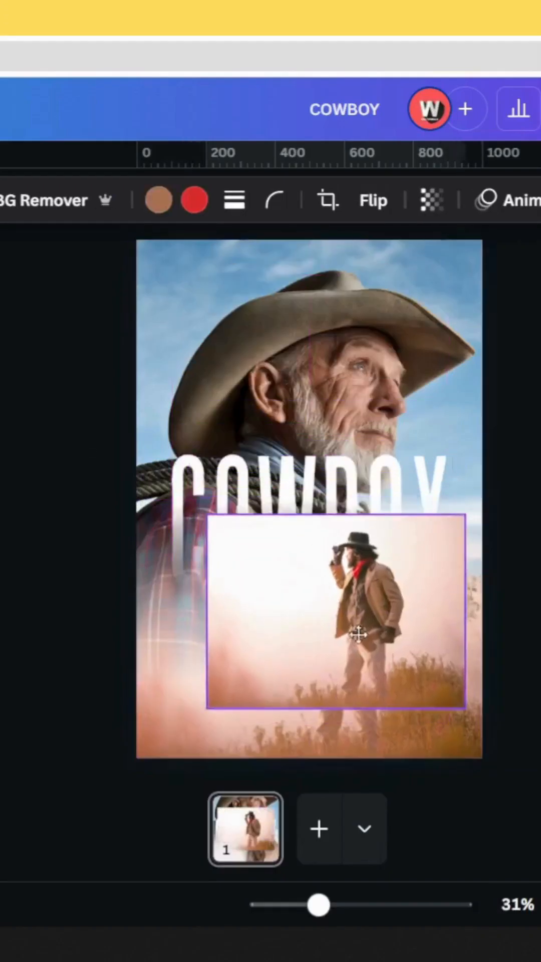
Step: Enlarge the standing cowboy across the bottom and download the poster as a PNG
{"action": "left_click_drag", "start_coordinate": [210, 529], "coordinate": [157, 516]}
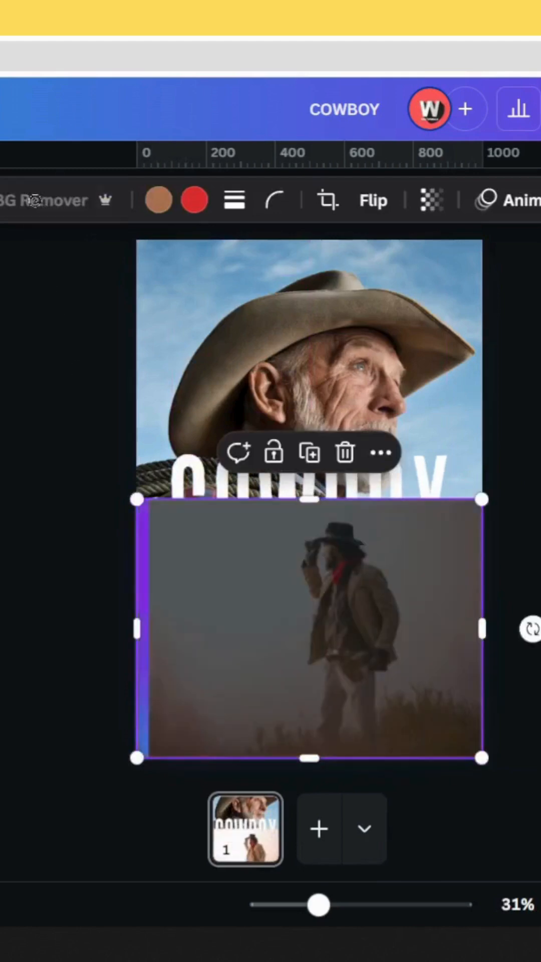
{"action": "mouse_move", "coordinate": [9, 521]}
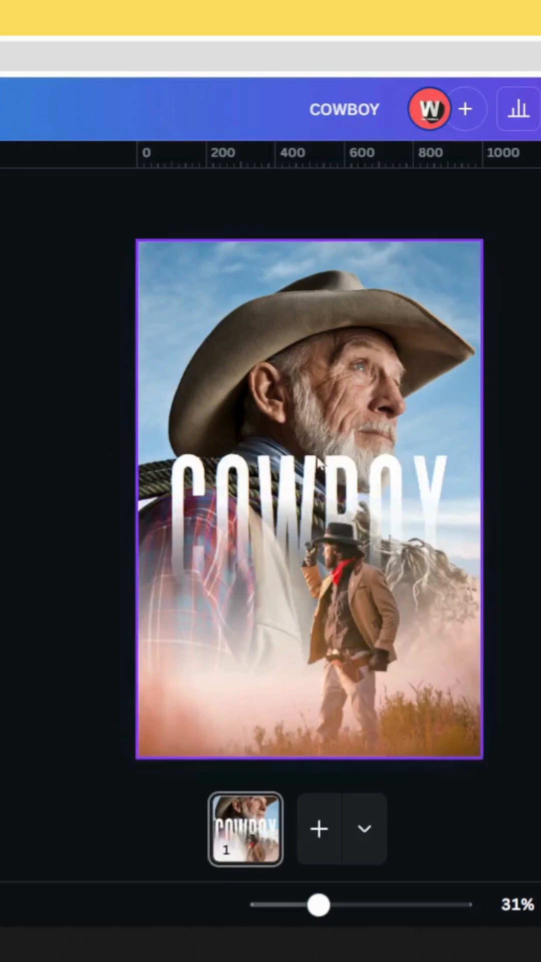
{"action": "left_click", "coordinate": [480, 108]}
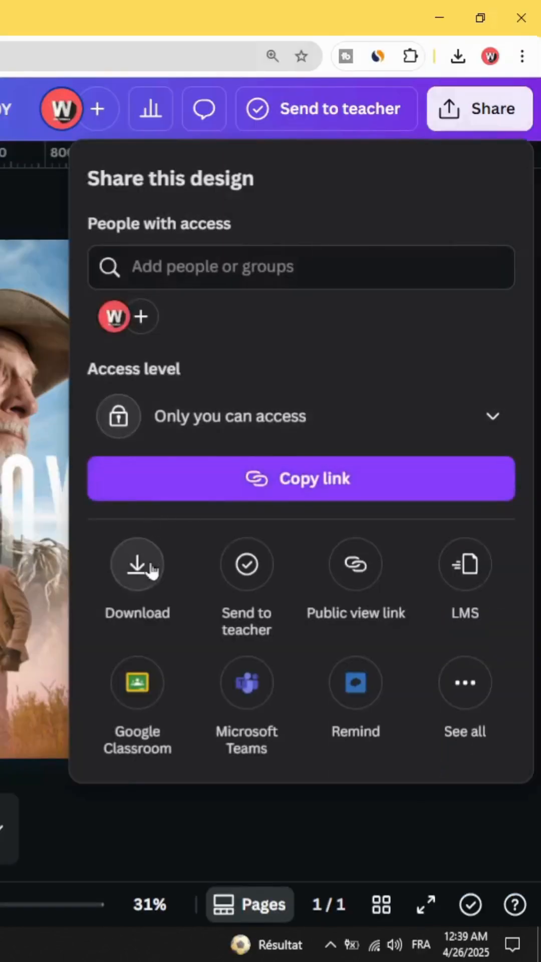
{"action": "left_click", "coordinate": [137, 565]}
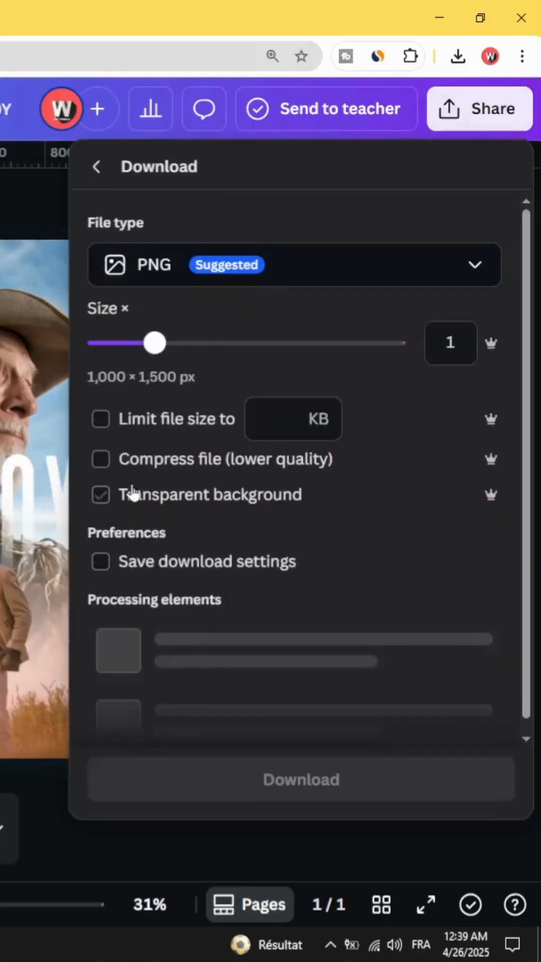
{"action": "left_click", "coordinate": [301, 780]}
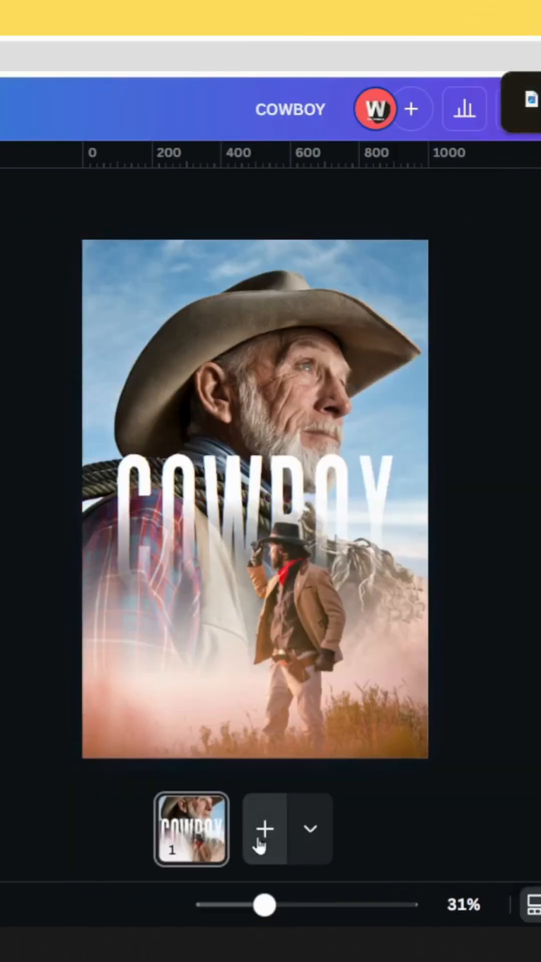
Step: Add page 2 and resize the finished poster image on it
{"action": "left_click", "coordinate": [265, 828]}
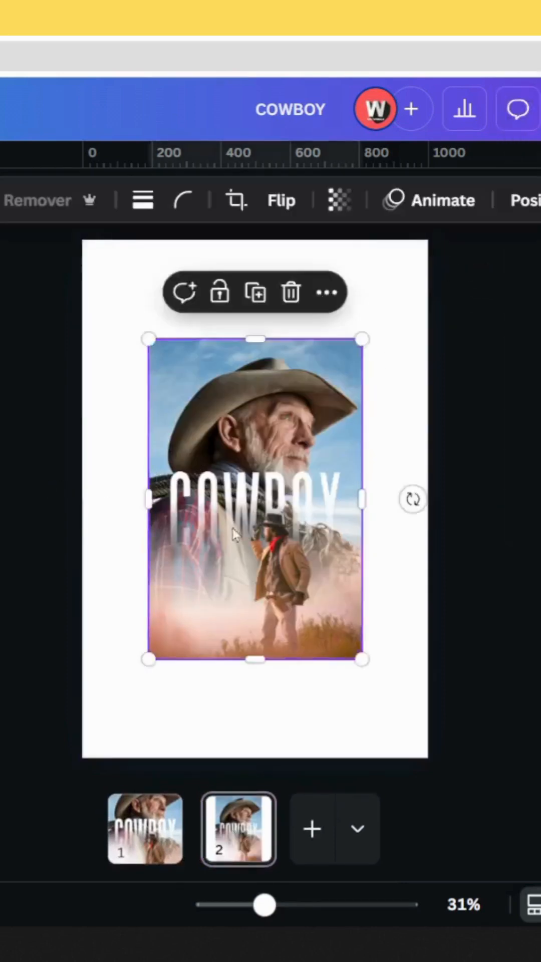
{"action": "left_click_drag", "start_coordinate": [360, 660], "coordinate": [367, 668]}
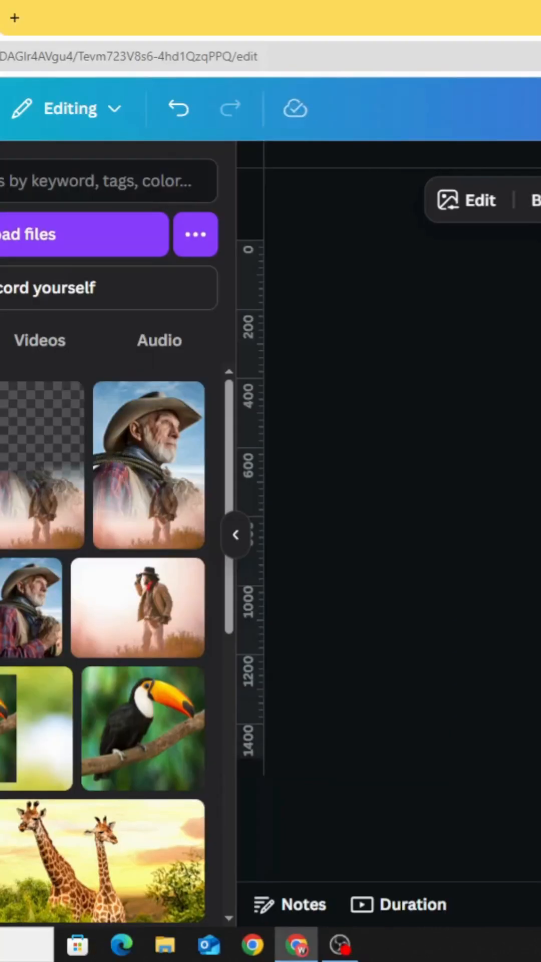
{"action": "mouse_move", "coordinate": [475, 208]}
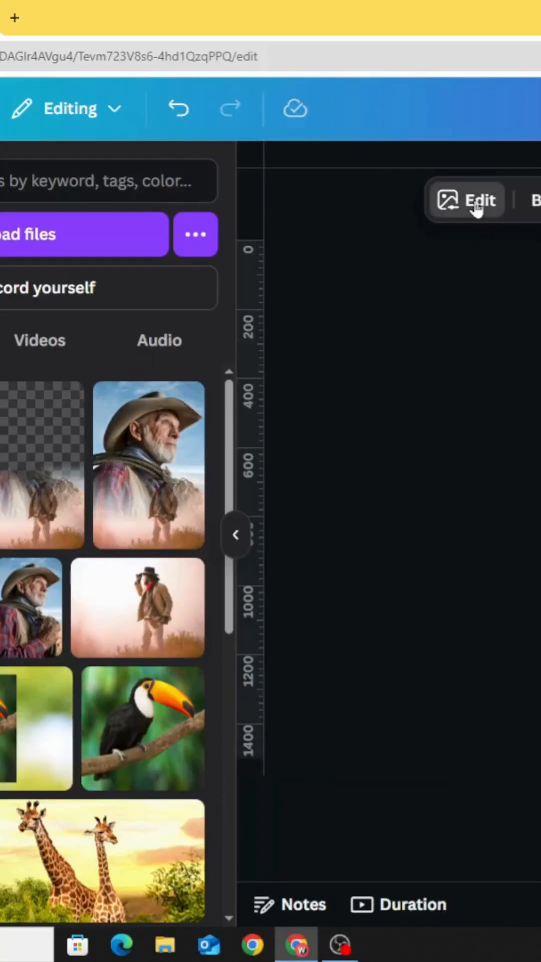
Step: Show all colour filters for the poster image and browse the categories
{"action": "left_click", "coordinate": [479, 200]}
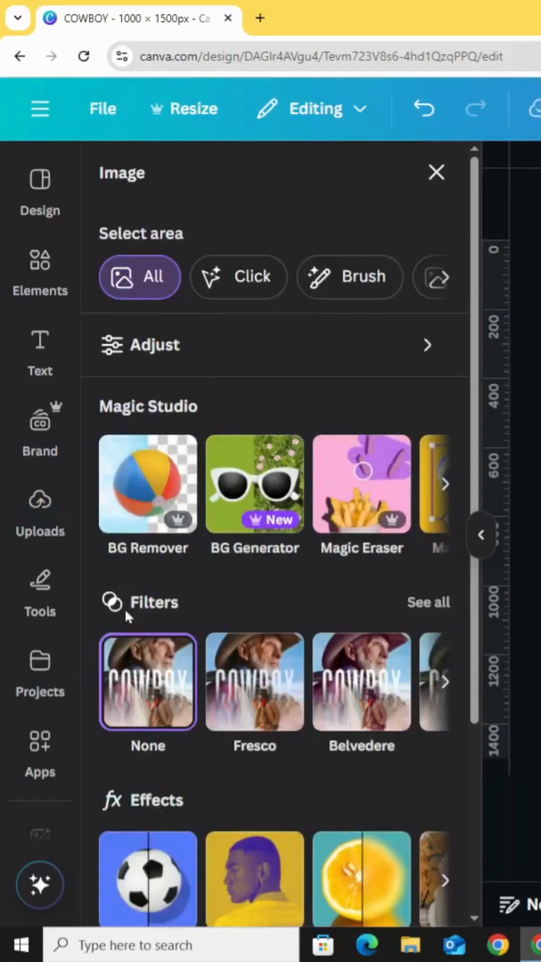
{"action": "left_click", "coordinate": [428, 603]}
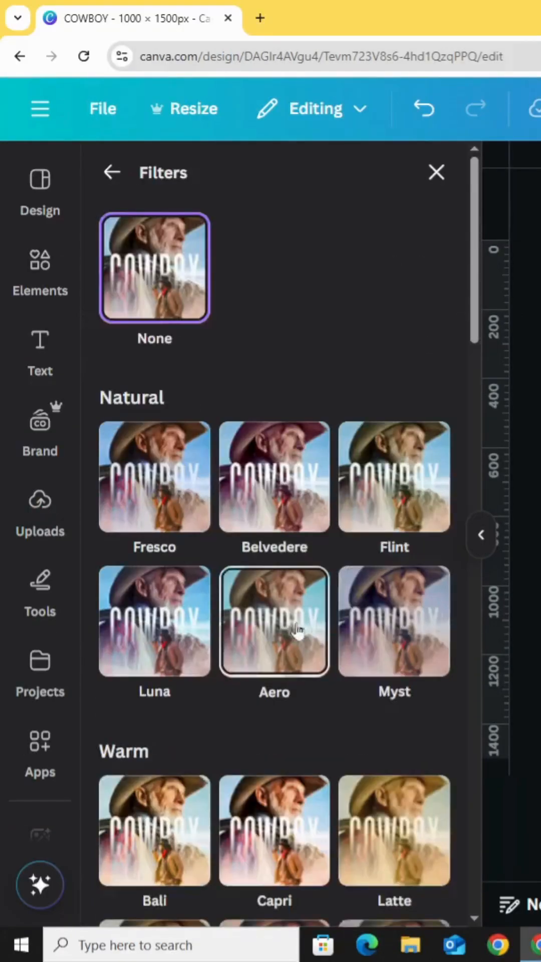
{"action": "scroll", "scroll_direction": "down", "scroll_amount": 3}
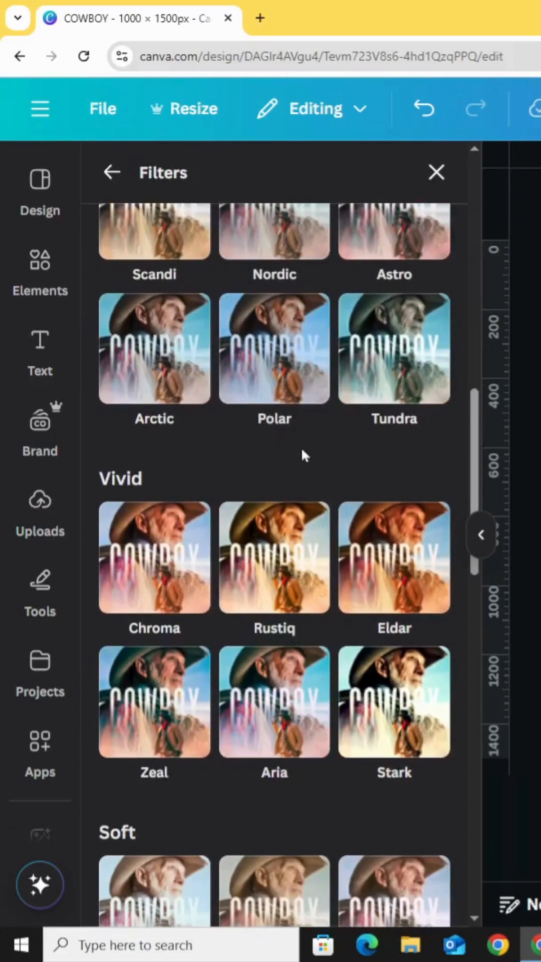
{"action": "scroll", "scroll_direction": "down", "scroll_amount": 3}
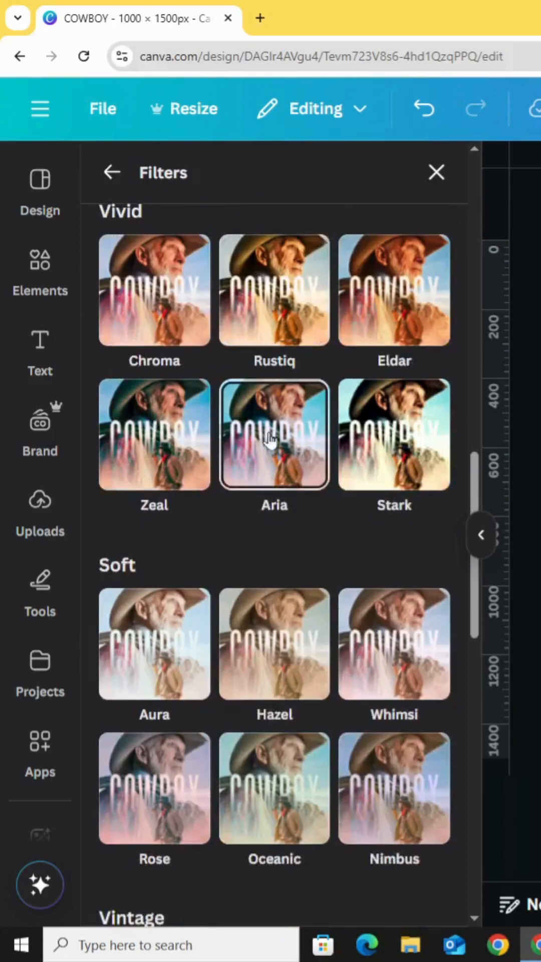